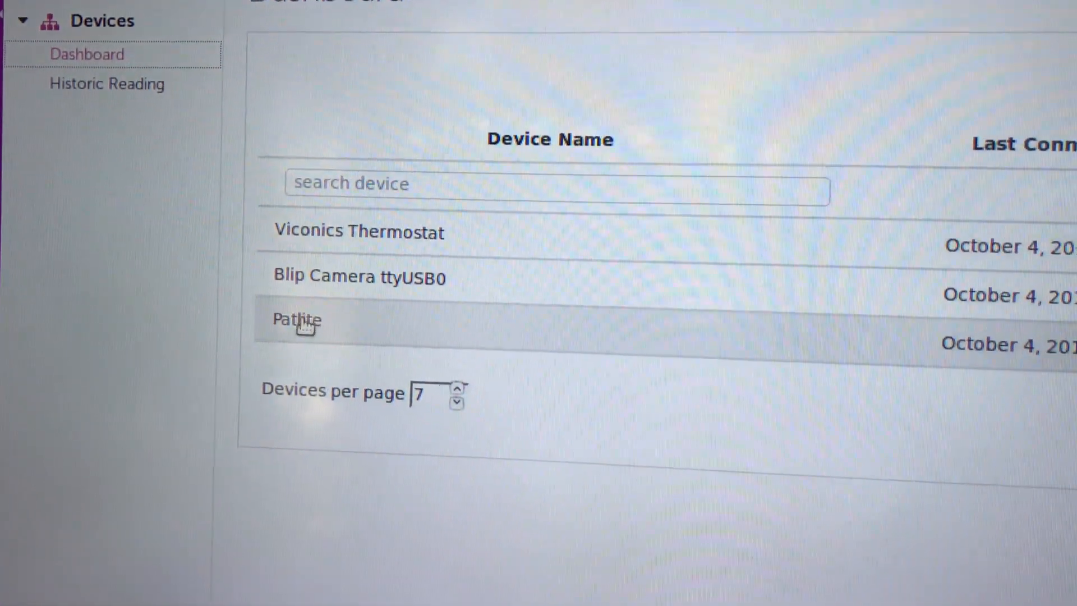
Bring up the Patlite device's command page to set RedLight control state to 2
{"action": "left_click", "coordinate": [296, 319]}
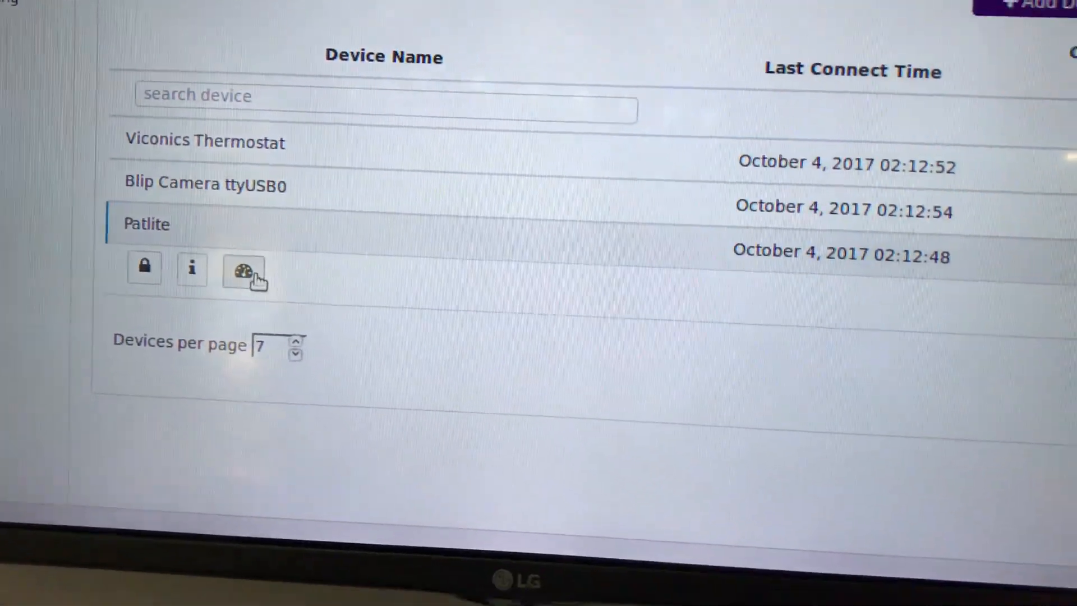
{"action": "left_click", "coordinate": [243, 268]}
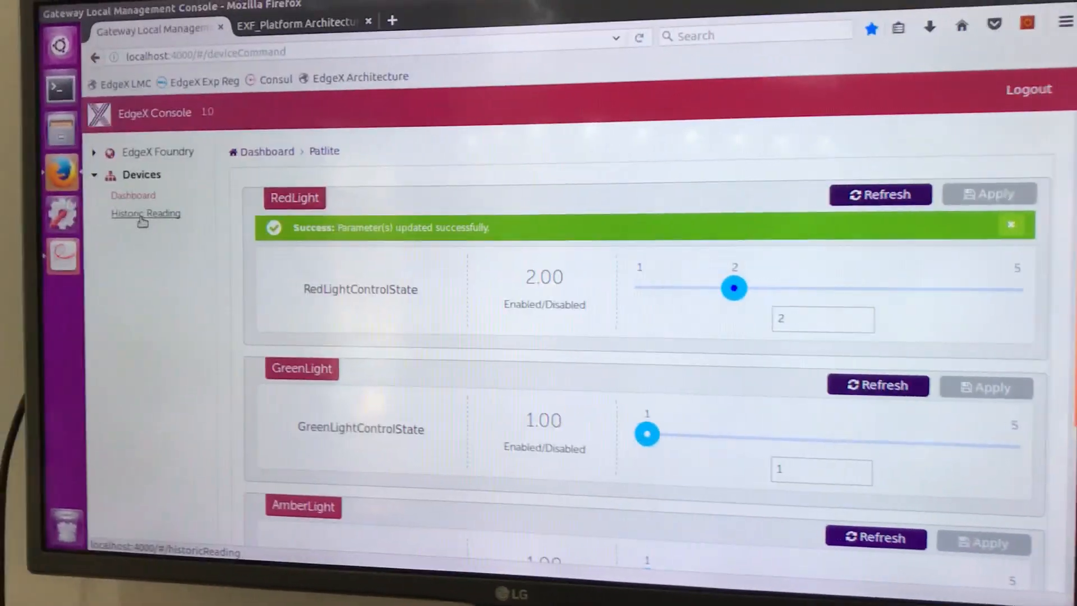
Add occupancymax readings from Blip Camera ttyUSB0 to the historic readings chart
{"action": "left_click", "coordinate": [145, 213]}
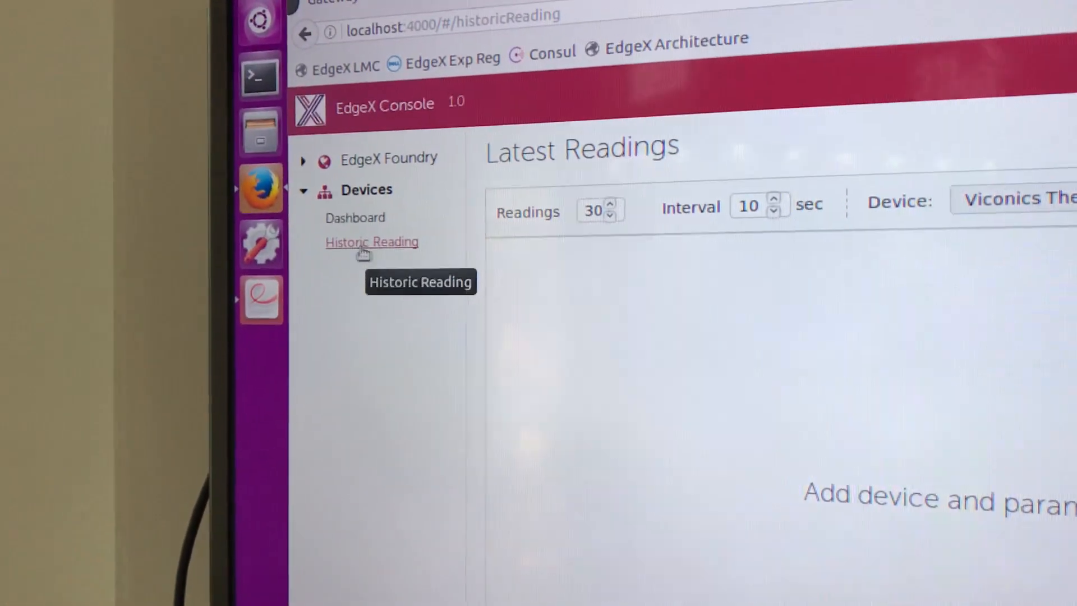
{"action": "left_click", "coordinate": [624, 144]}
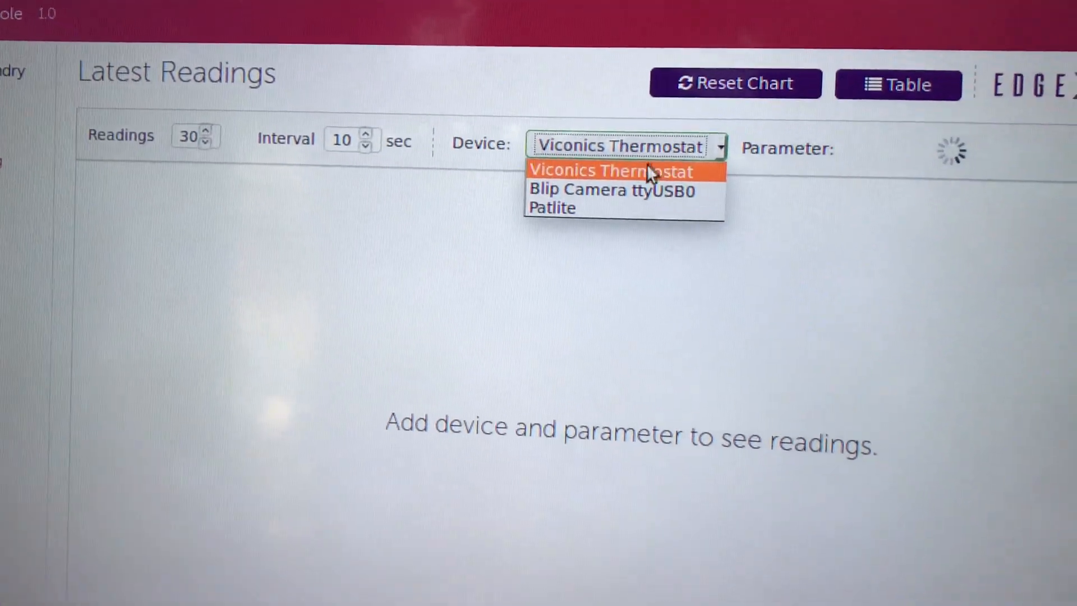
{"action": "left_click", "coordinate": [617, 170]}
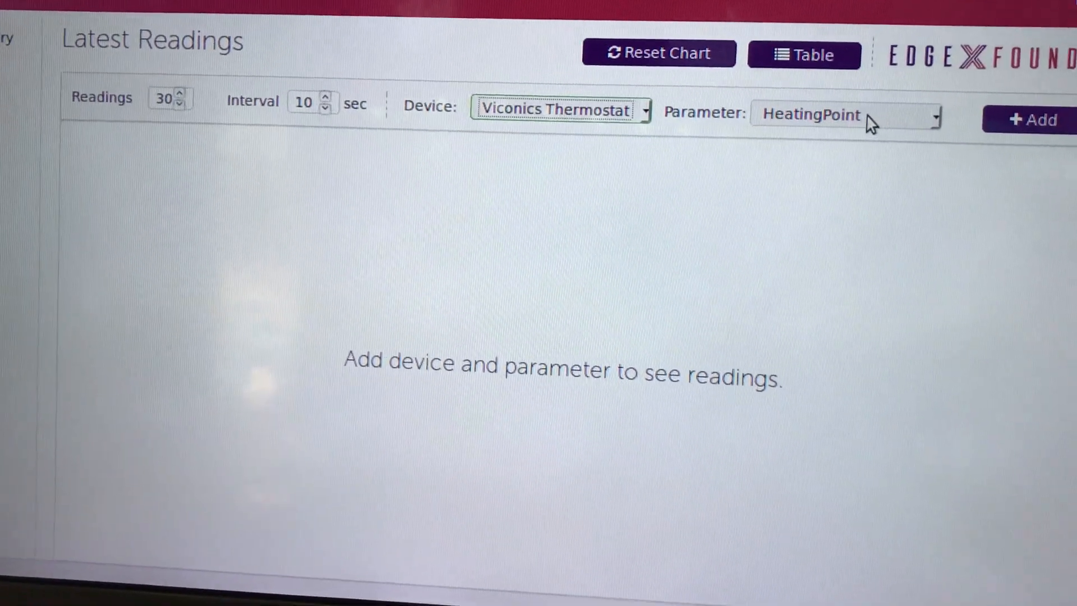
{"action": "left_click", "coordinate": [845, 115]}
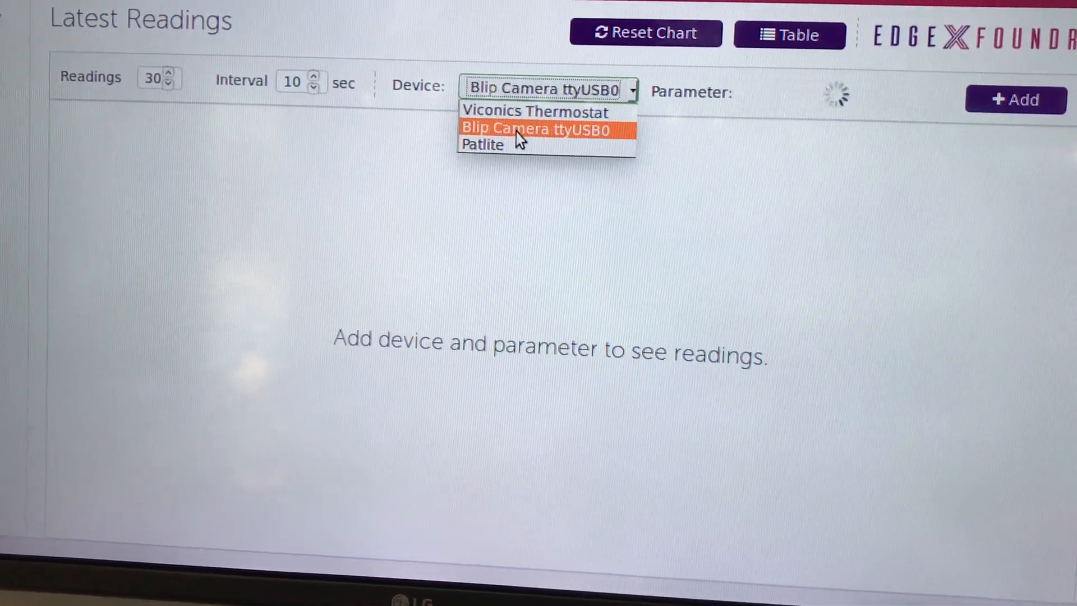
{"action": "left_click", "coordinate": [543, 128]}
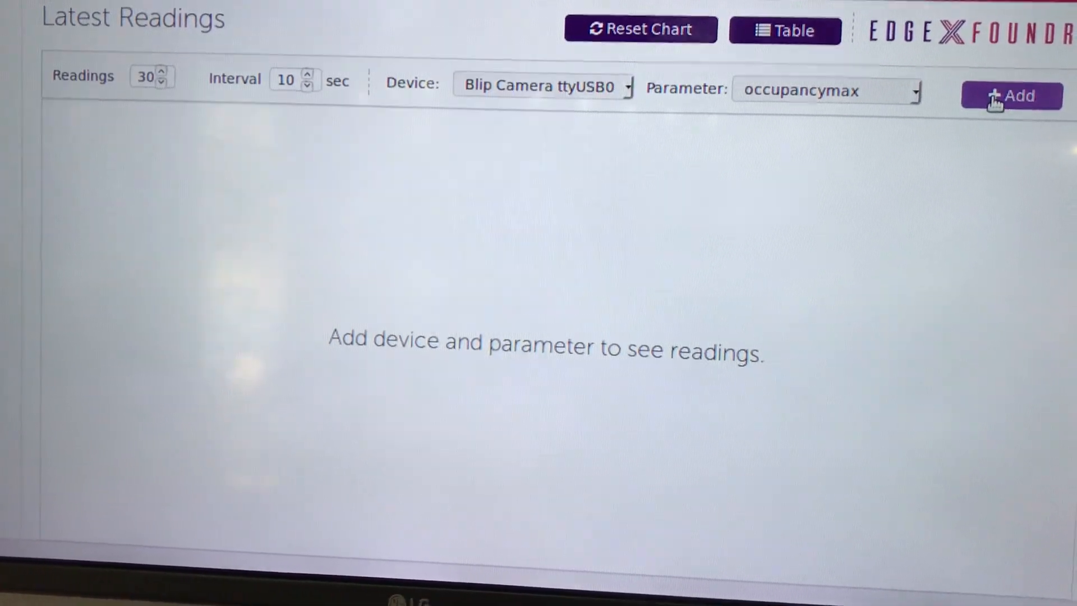
{"action": "left_click", "coordinate": [1011, 95]}
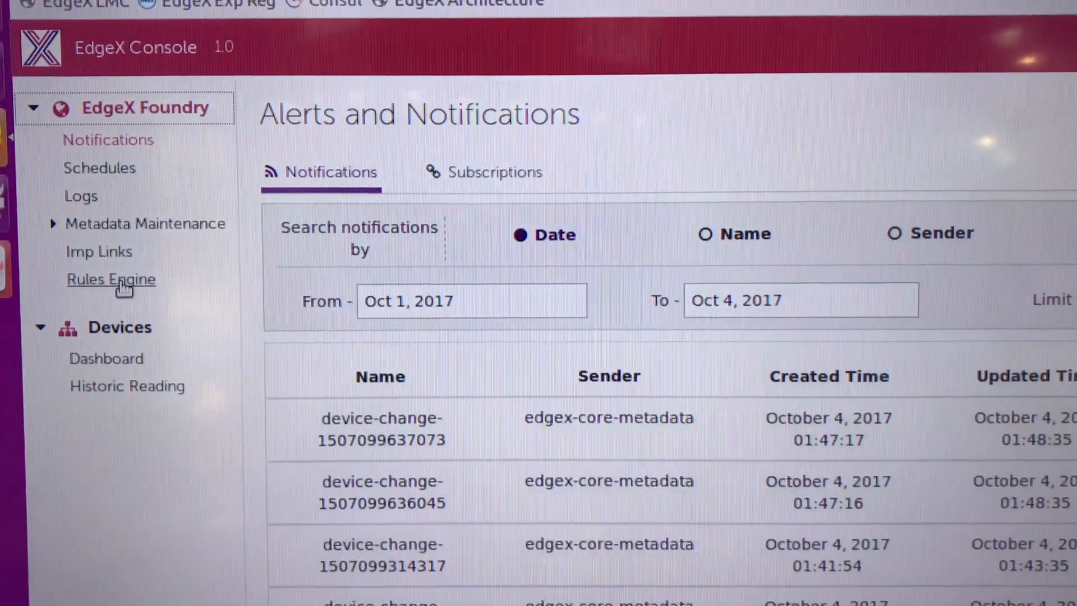
Show the High Occupancy rule on Blip Camera ttyUSB0 occupancymin above 0 in Rules Engine
{"action": "left_click", "coordinate": [111, 280]}
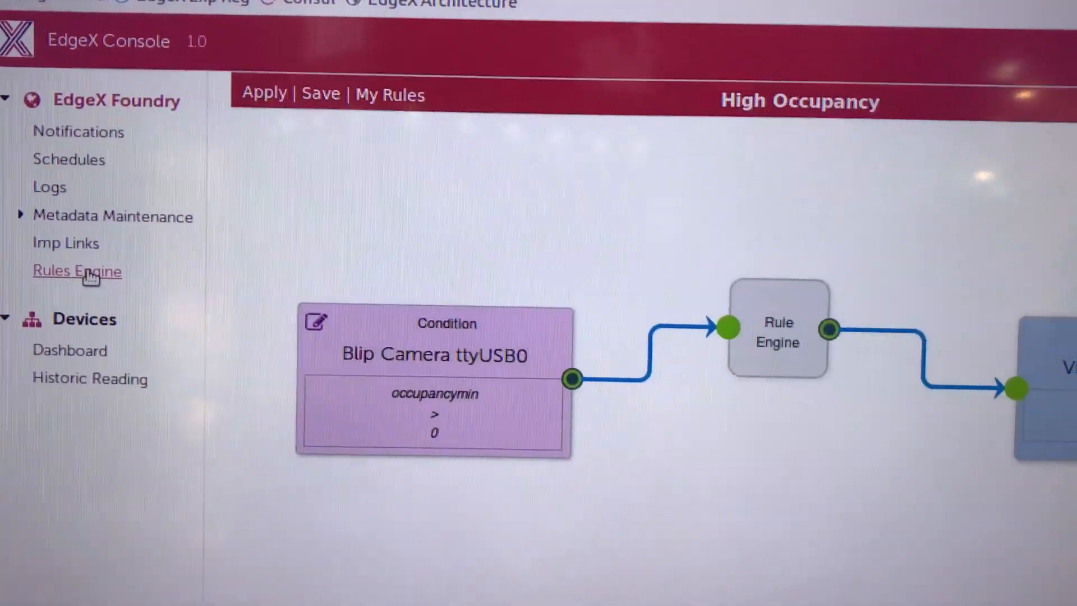